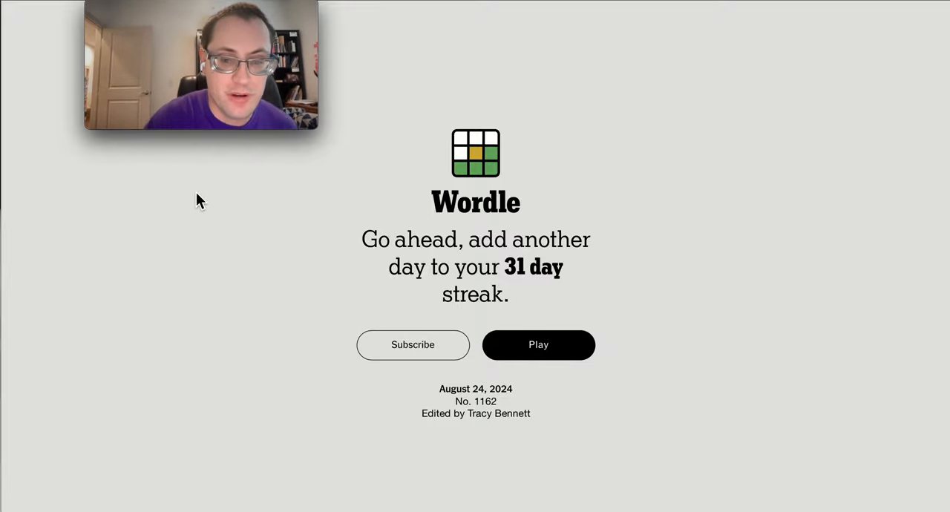
- Start today's Wordle puzzle from the welcome screen
click(539, 344)
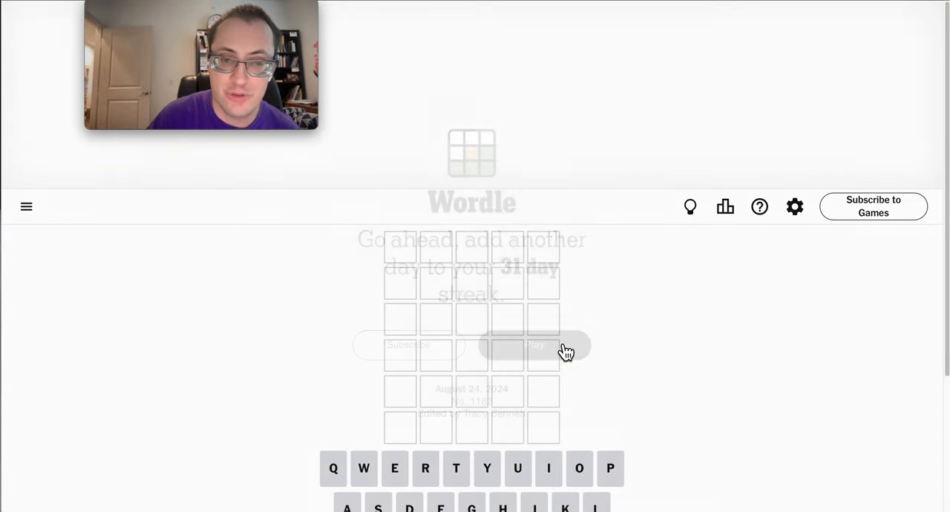
- Enter WALKS as the first guess; only L scores green
click(534, 345)
text(WALKS)
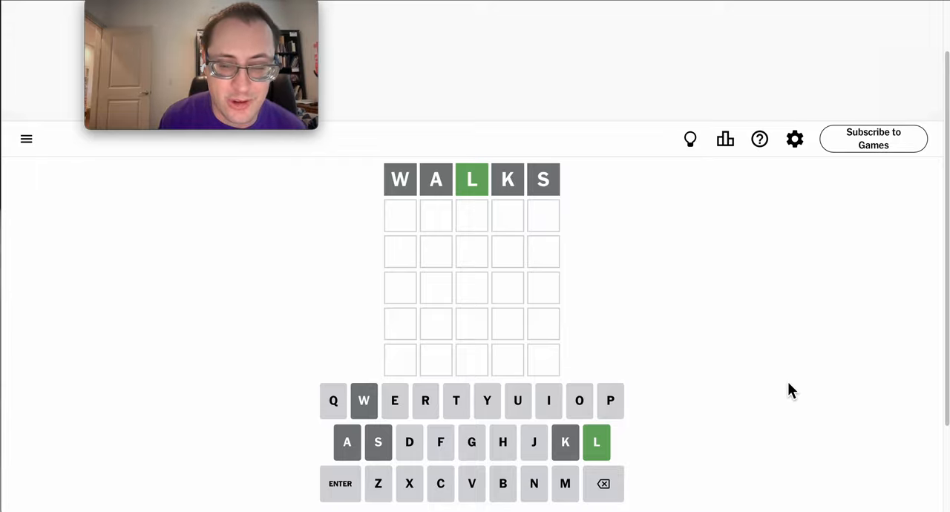
- Guess MULCH, BALDY, PILOT, then FILET to solve the puzzle on guess five
text(MULCH)
click(472, 324)
text(F)
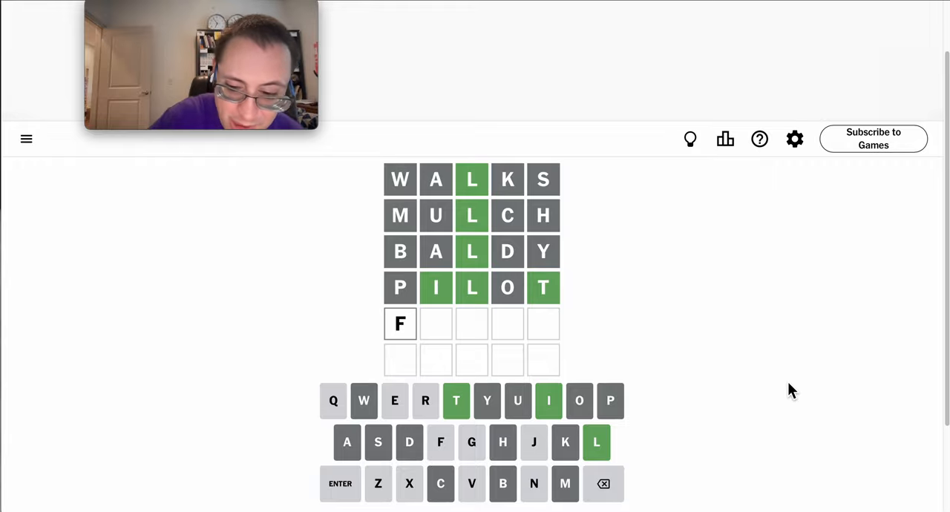
text(ILET)
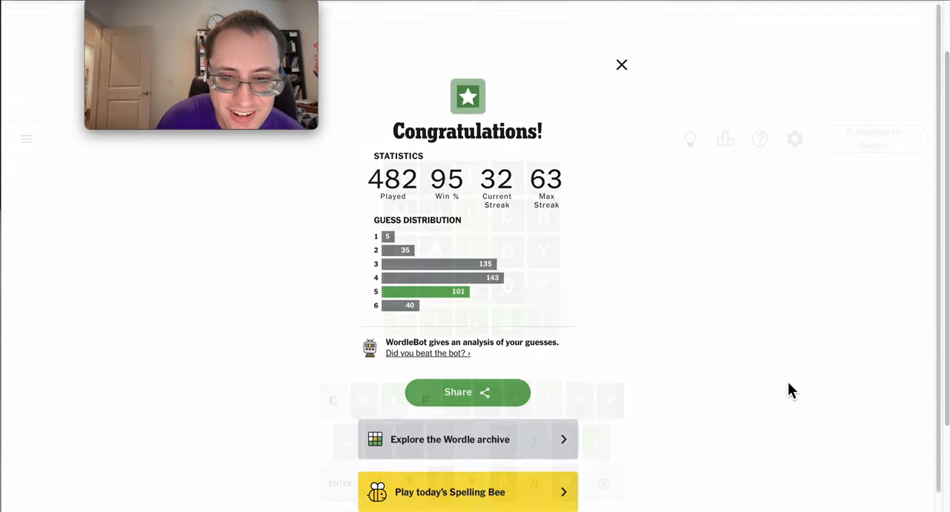
- Close the Congratulations statistics panel to return to the finished board
click(622, 65)
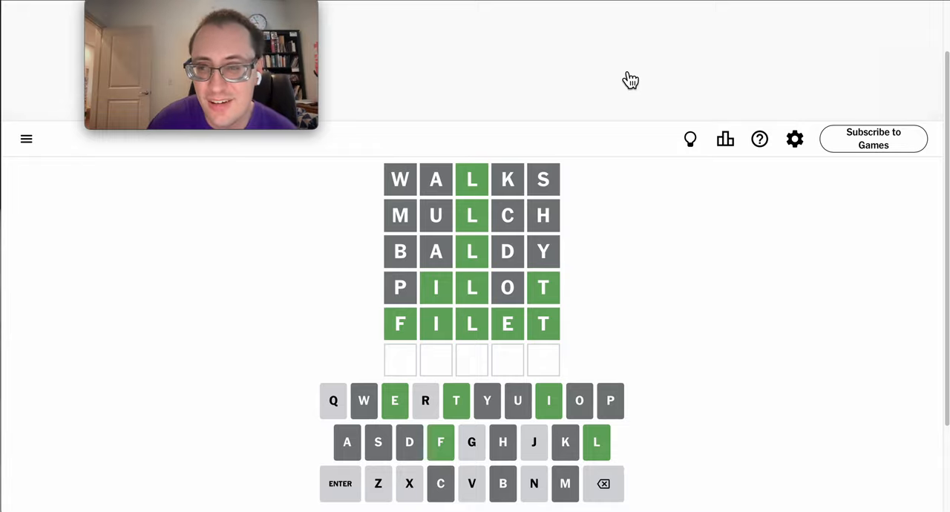
mouse_move(677, 83)
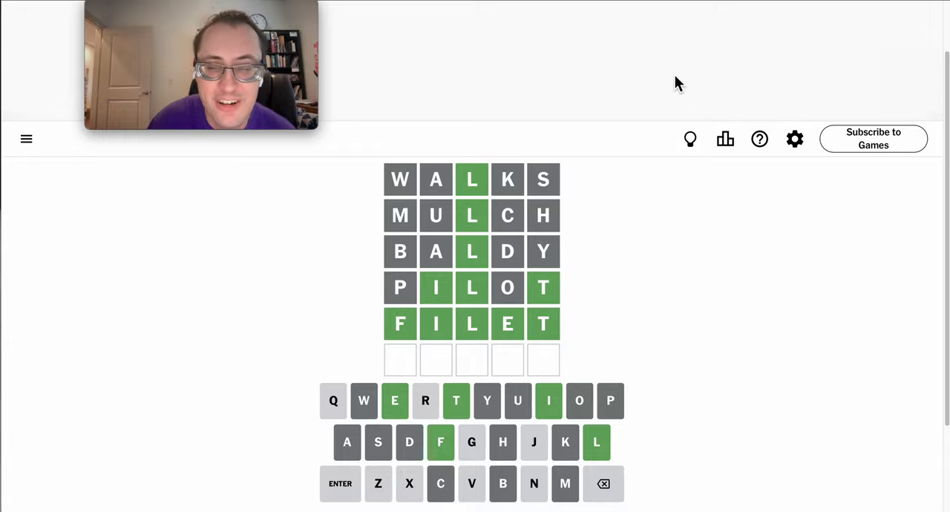